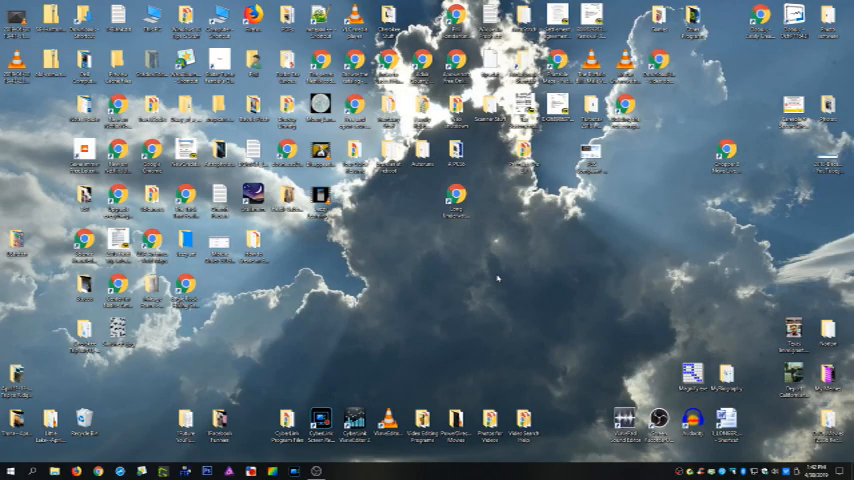
pyautogui.moveTo(436, 302)
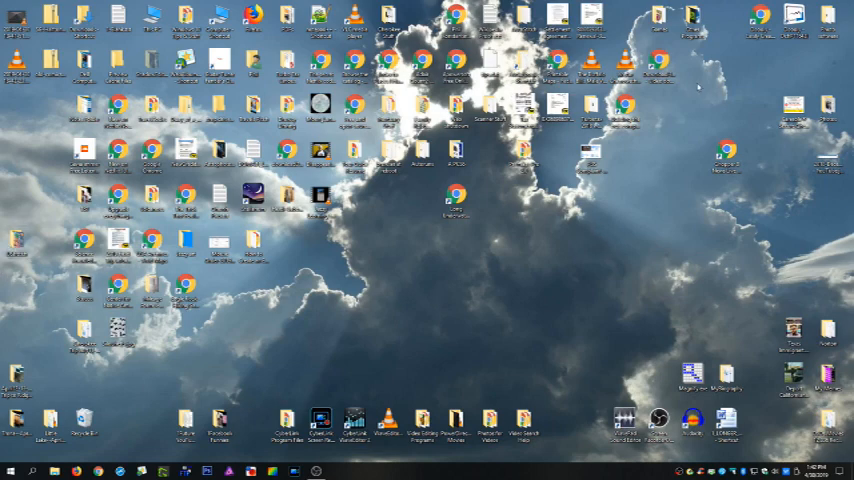
pyautogui.moveTo(796, 50)
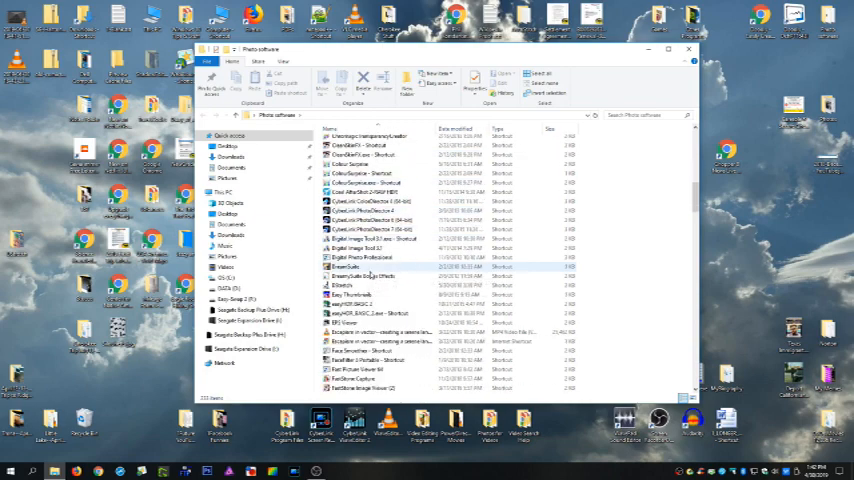
# Step: Launch ImageJ from the shortcuts folder so its main window appears
pyautogui.click(344, 284)
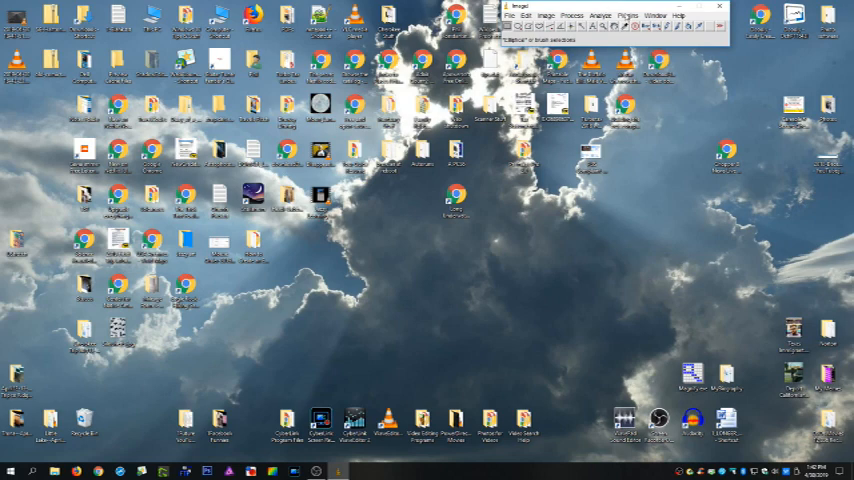
# Step: Open a rock art photo from the rock art photo folder via File > Open
pyautogui.click(206, 52)
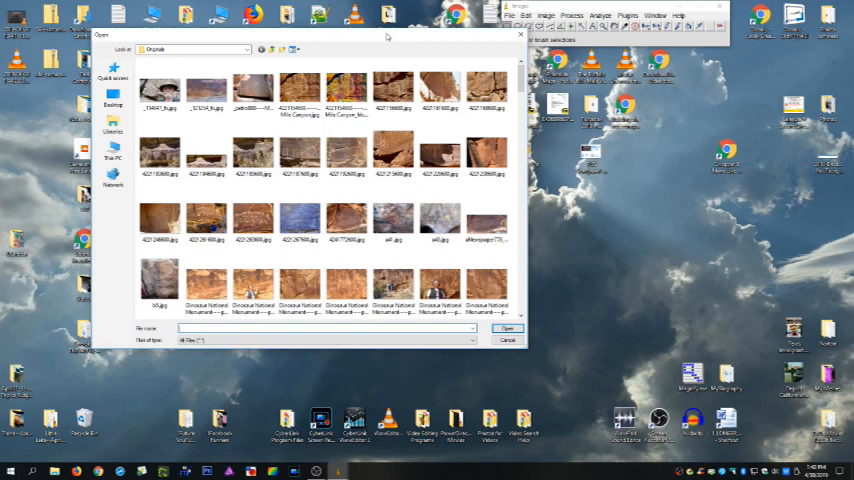
pyautogui.click(300, 90)
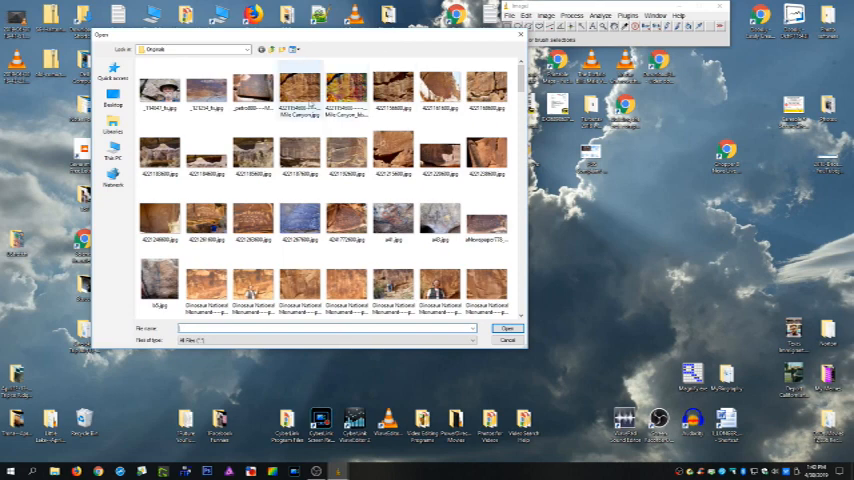
pyautogui.click(204, 88)
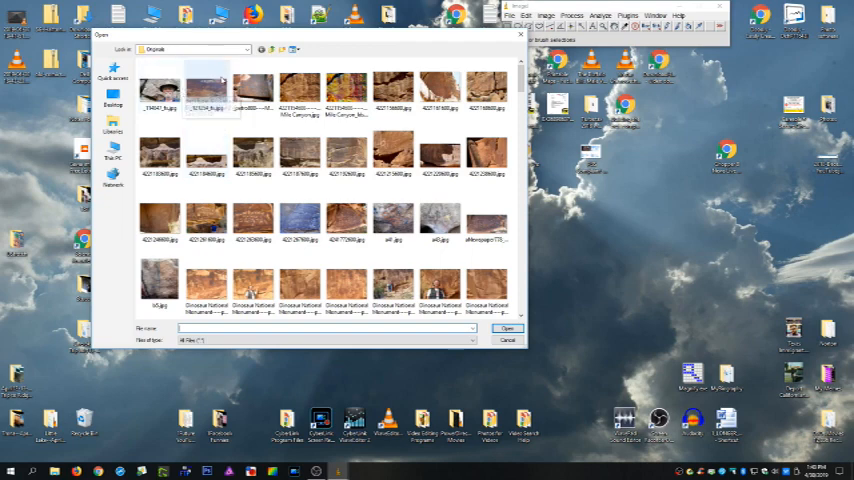
pyautogui.moveTo(204, 88)
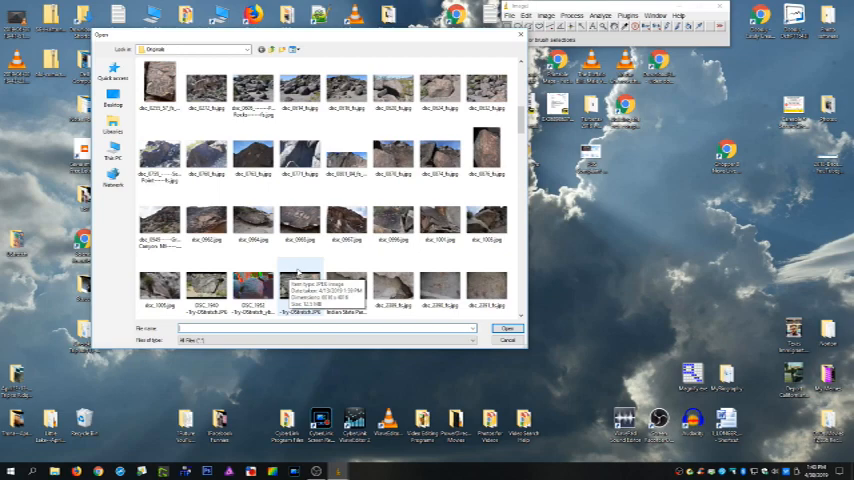
pyautogui.click(508, 328)
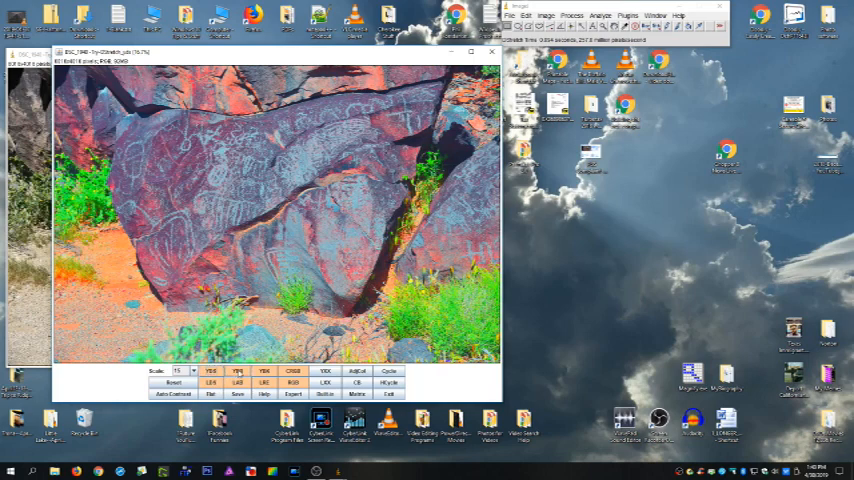
# Step: Try the YDS, LDS and LRE colour spaces until the petroglyphs show in vivid red
pyautogui.click(236, 372)
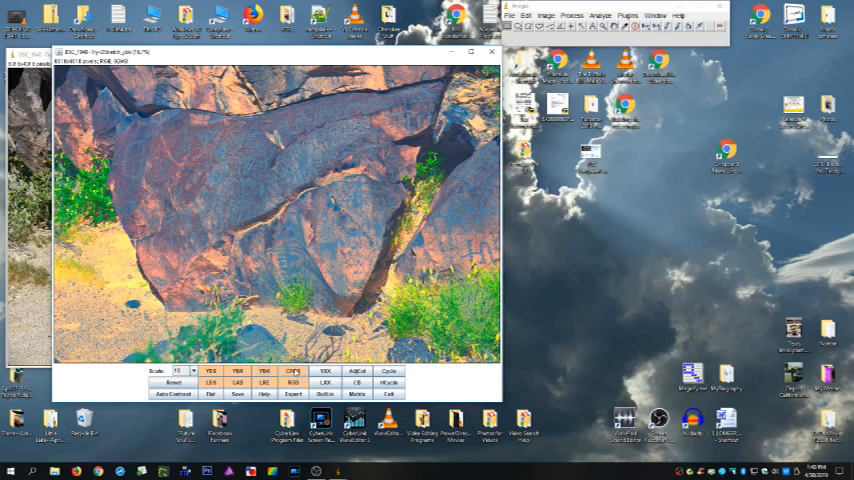
pyautogui.click(292, 372)
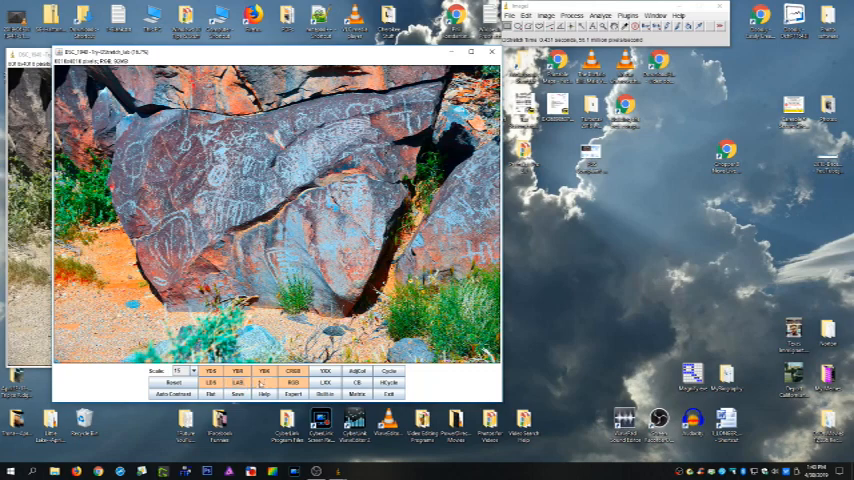
pyautogui.click(264, 382)
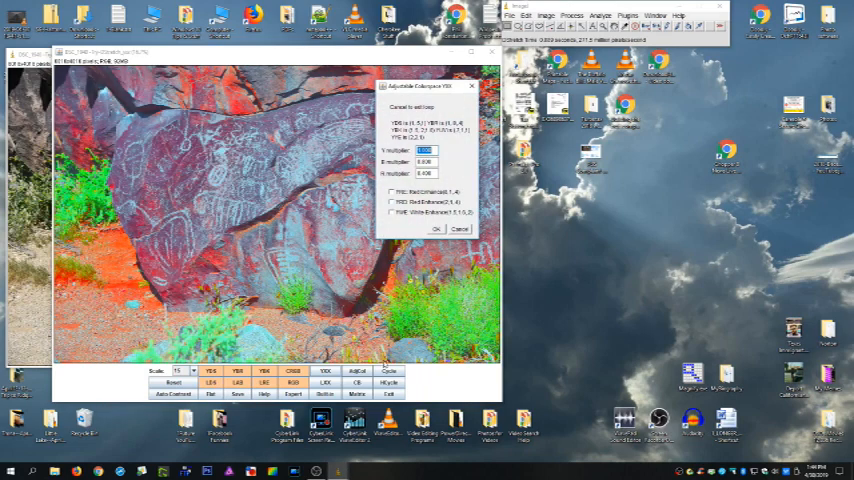
# Step: Accept the multipliers and close the Saturation & Color Smoothing dialog, keeping the red enhancement
pyautogui.click(436, 228)
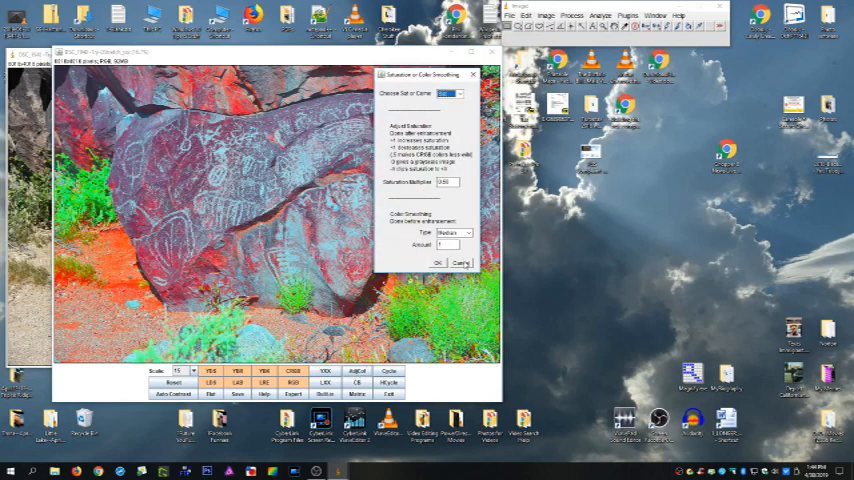
pyautogui.click(436, 262)
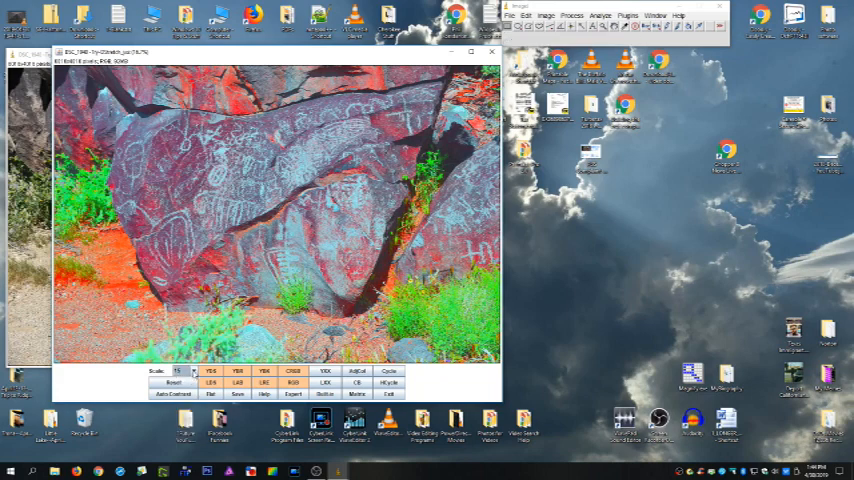
pyautogui.click(192, 372)
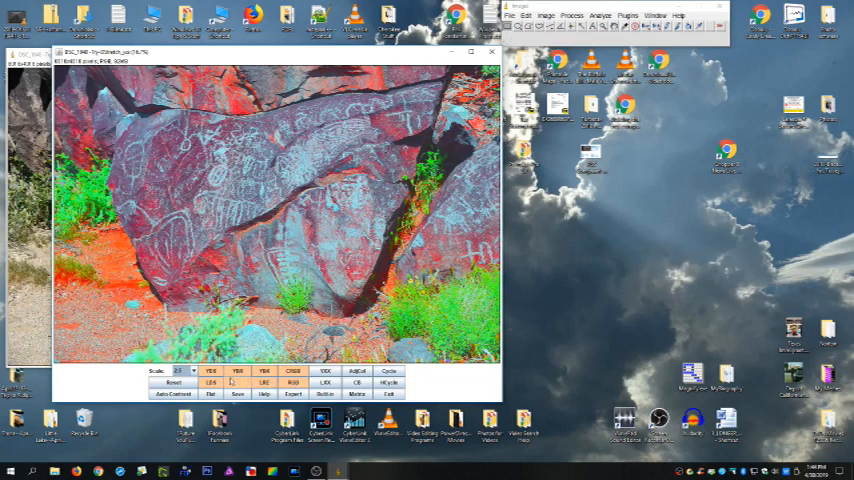
# Step: Apply two more colour-space enhancements, then Exit DStretch to show the original photo
pyautogui.click(292, 382)
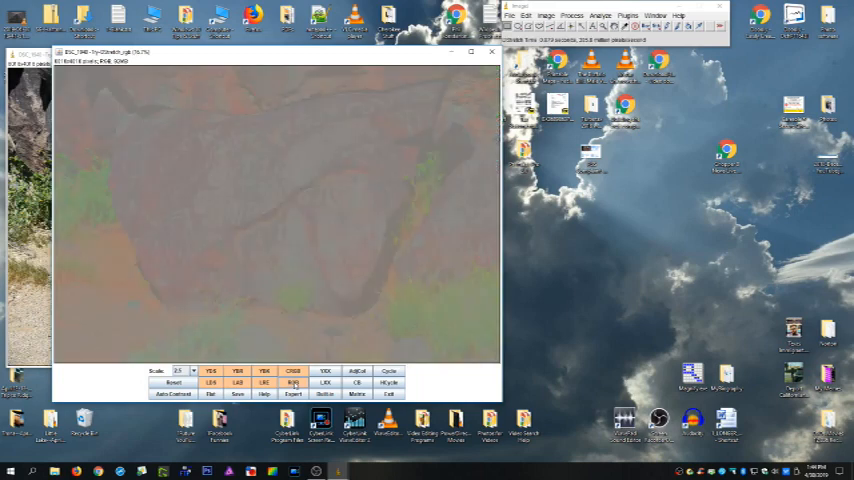
pyautogui.click(292, 384)
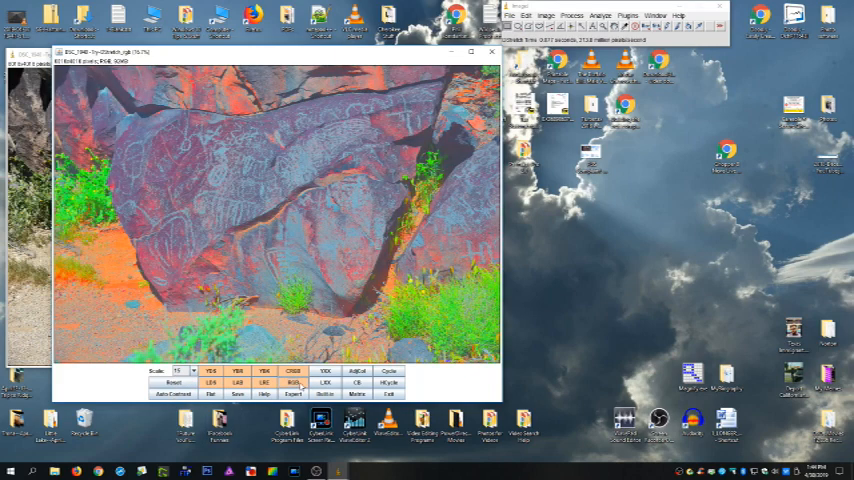
pyautogui.click(176, 382)
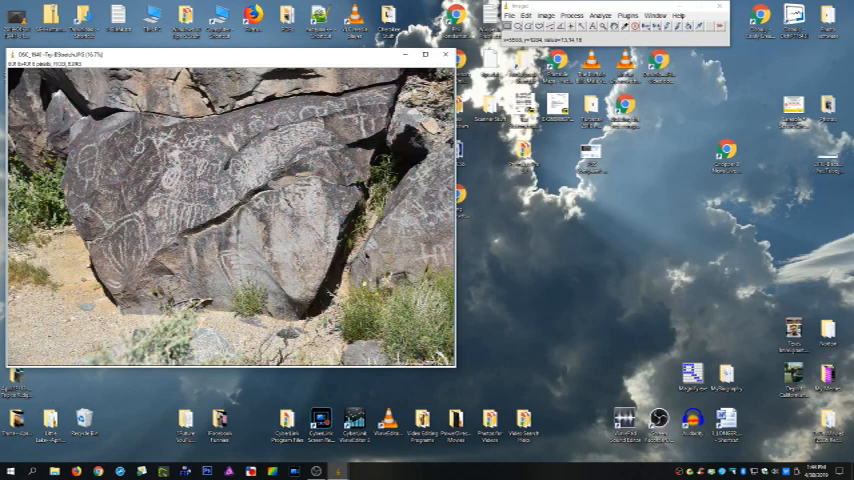
# Step: Close the current photo, move the ImageJ window aside and bring up the file chooser
pyautogui.click(446, 54)
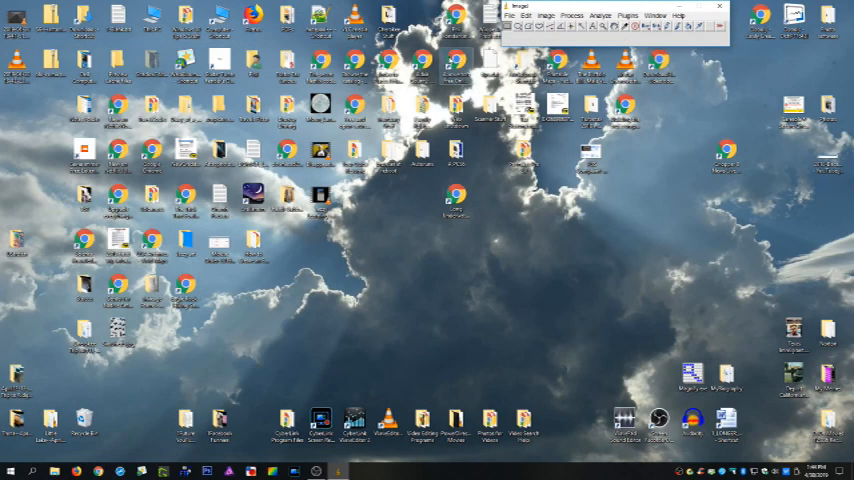
pyautogui.click(524, 16)
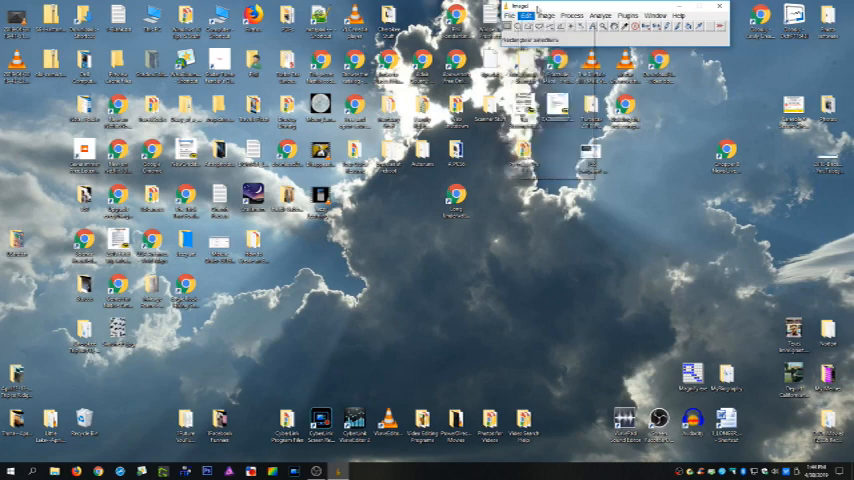
pyautogui.moveTo(520, 6); pyautogui.dragTo(284, 156)
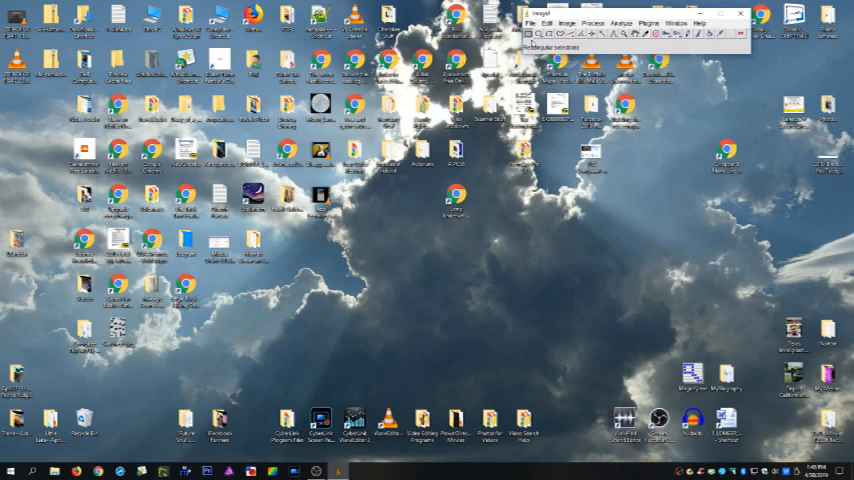
pyautogui.click(528, 22)
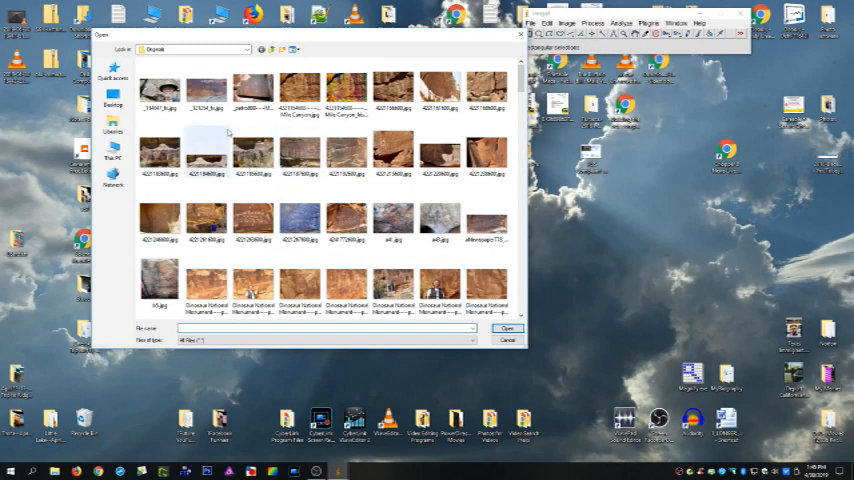
# Step: Open the cave photo with the hat from the rock art photo folder
pyautogui.scroll(-3)
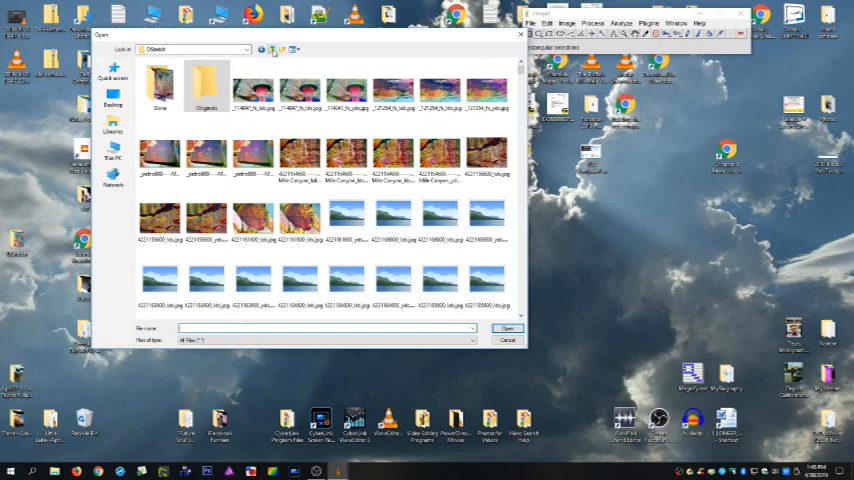
pyautogui.doubleClick(204, 90)
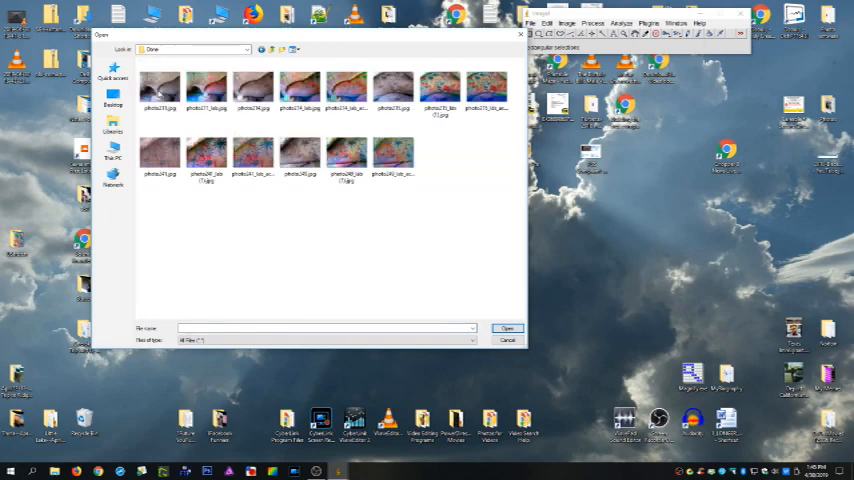
pyautogui.click(160, 88)
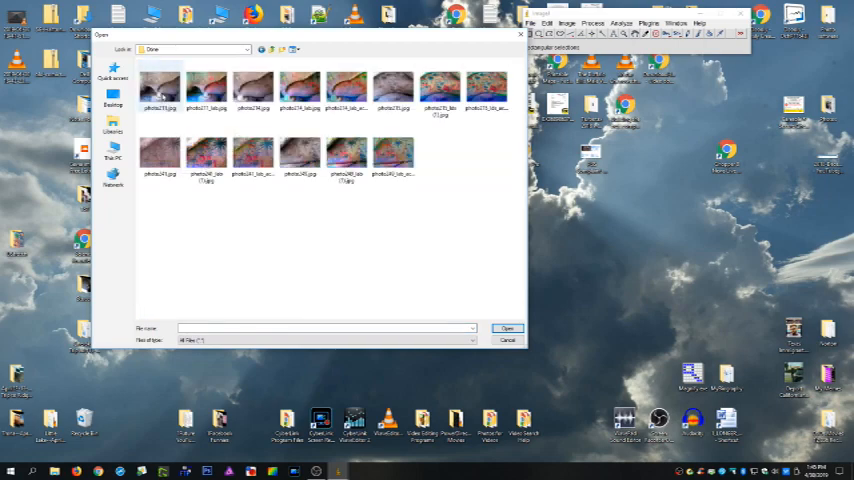
pyautogui.doubleClick(160, 88)
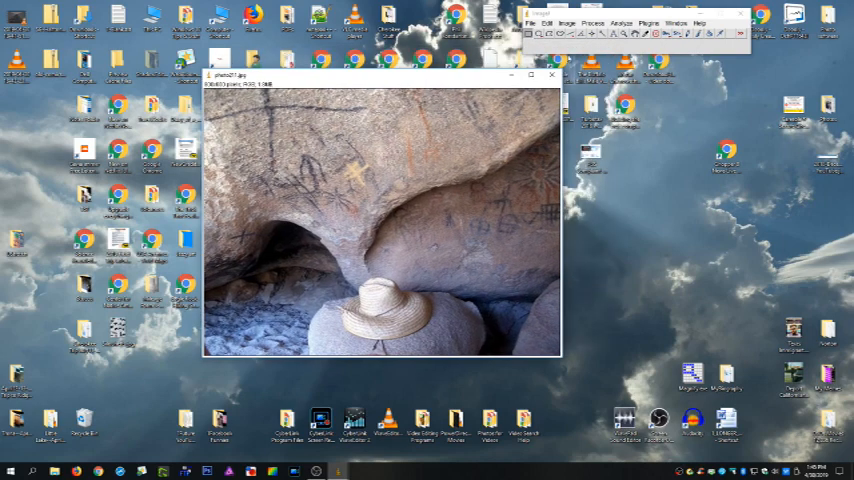
pyautogui.click(648, 24)
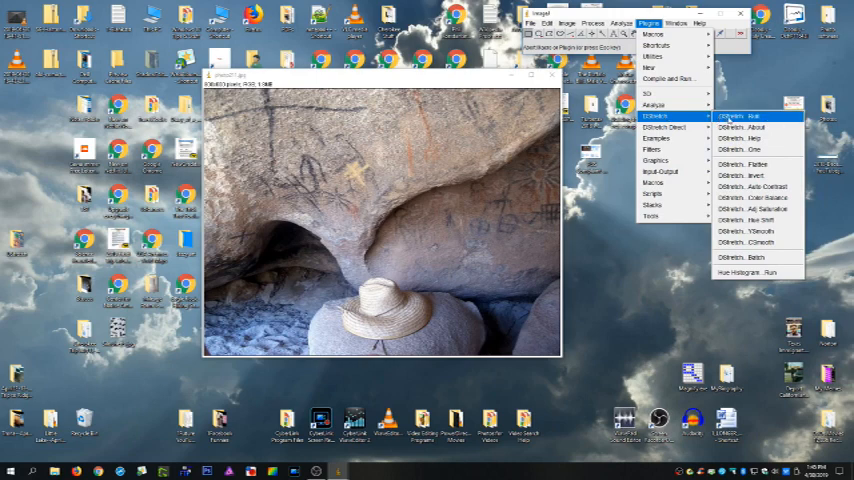
pyautogui.click(732, 116)
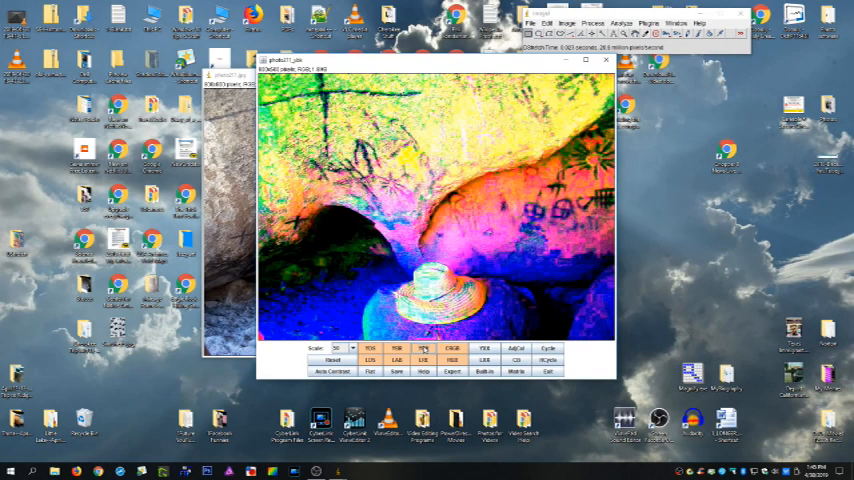
pyautogui.click(424, 360)
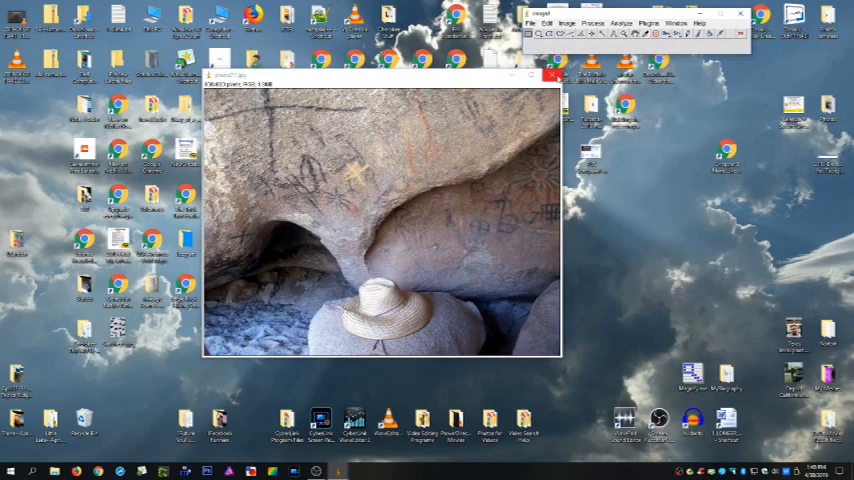
# Step: Bring up the rock art photo folder in File Explorer
pyautogui.click(552, 76)
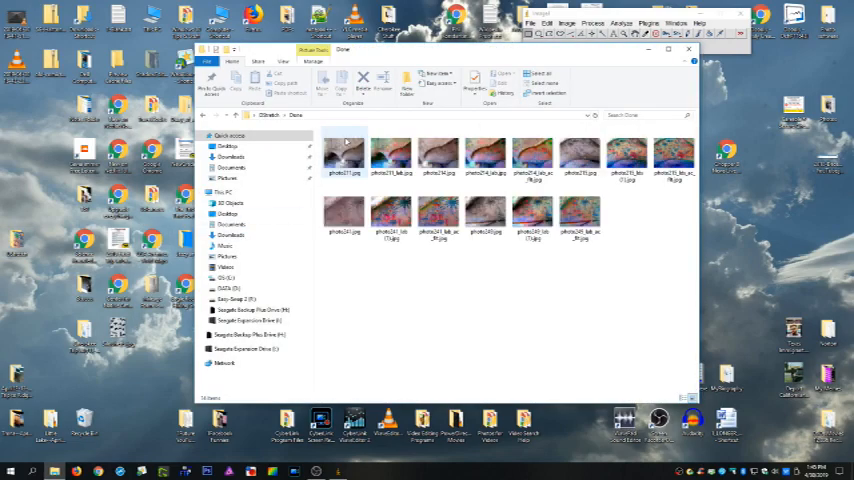
pyautogui.click(344, 156)
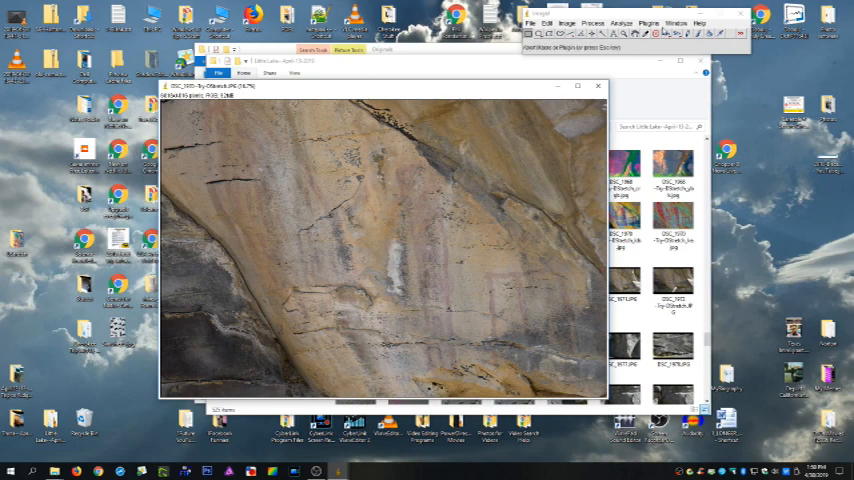
# Step: Run DStretch on the rock panel and cycle colour spaces until figures show deep red on blue
pyautogui.click(650, 24)
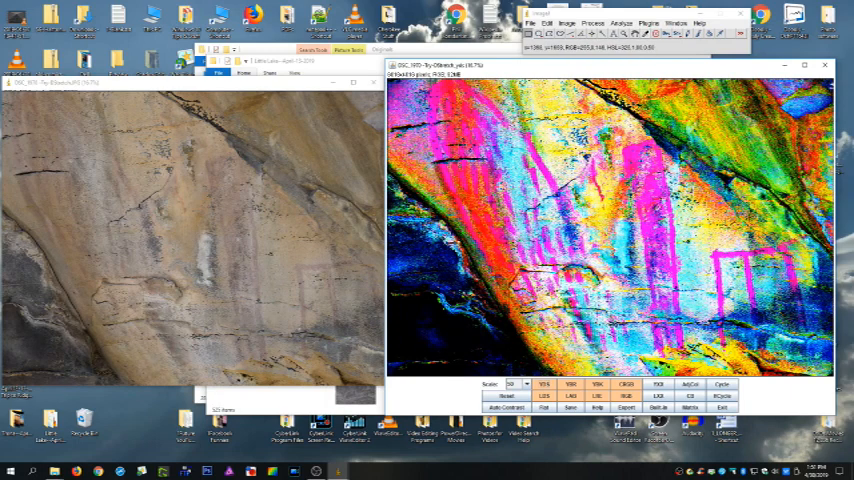
pyautogui.moveTo(536, 244)
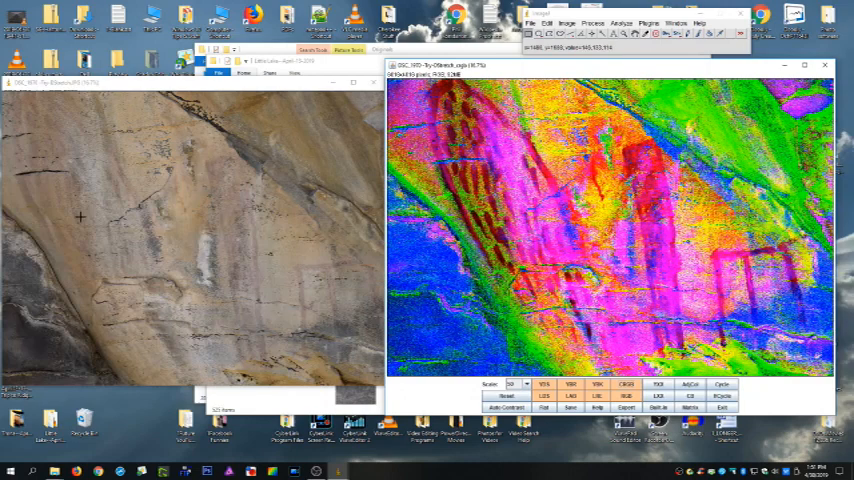
pyautogui.moveTo(52, 192)
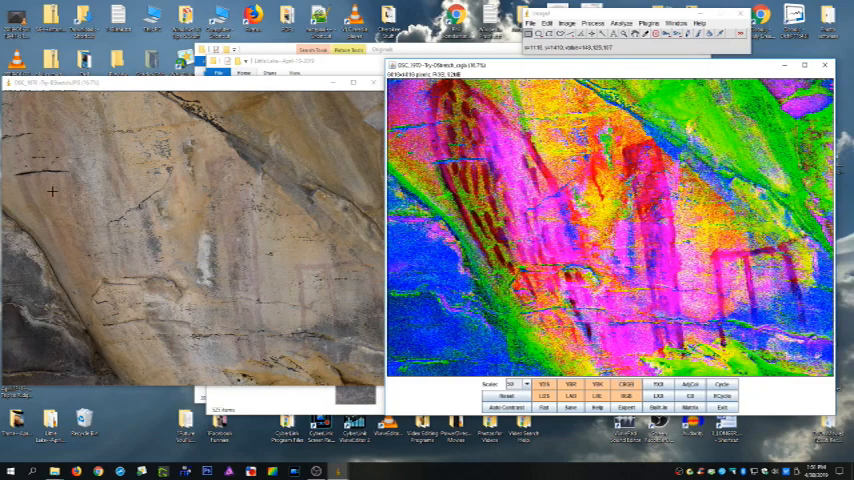
pyautogui.click(544, 396)
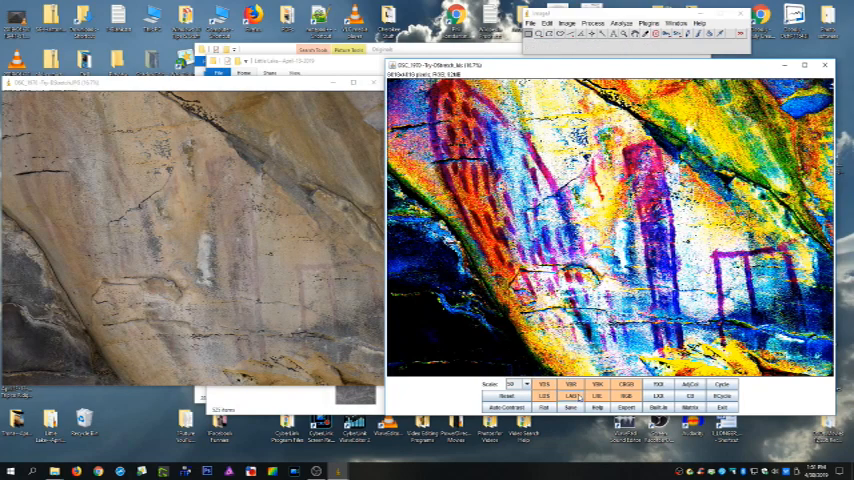
pyautogui.click(572, 396)
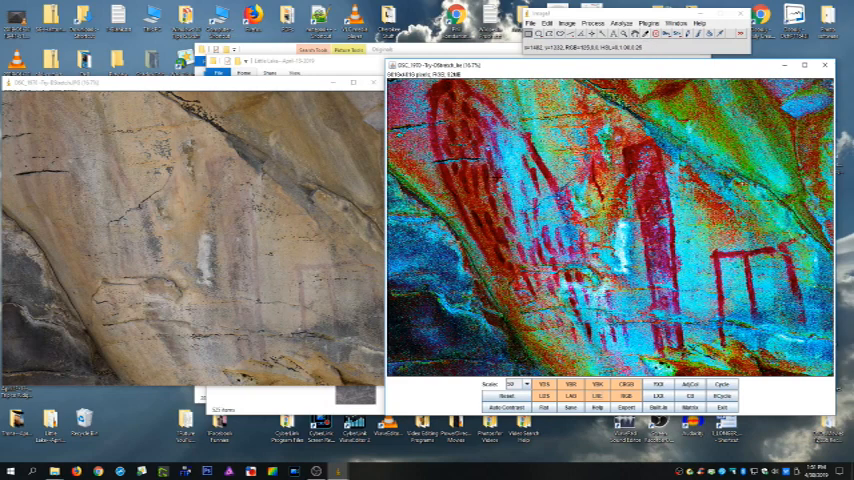
pyautogui.moveTo(500, 184)
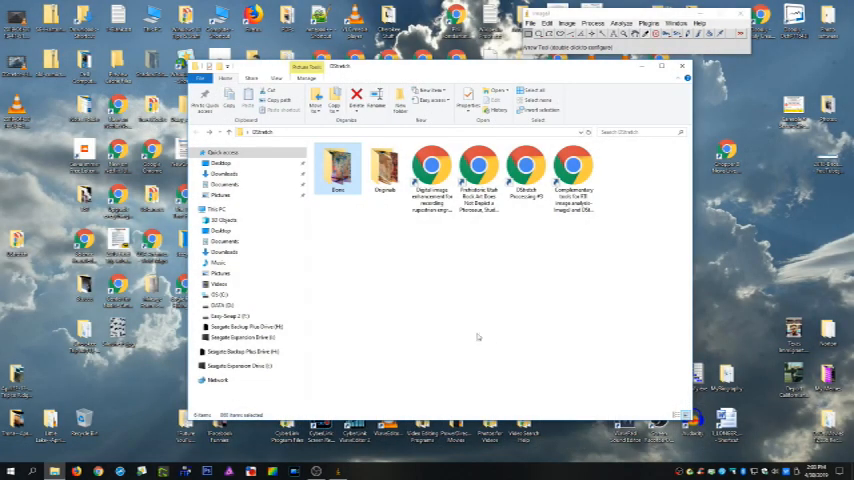
pyautogui.moveTo(586, 68)
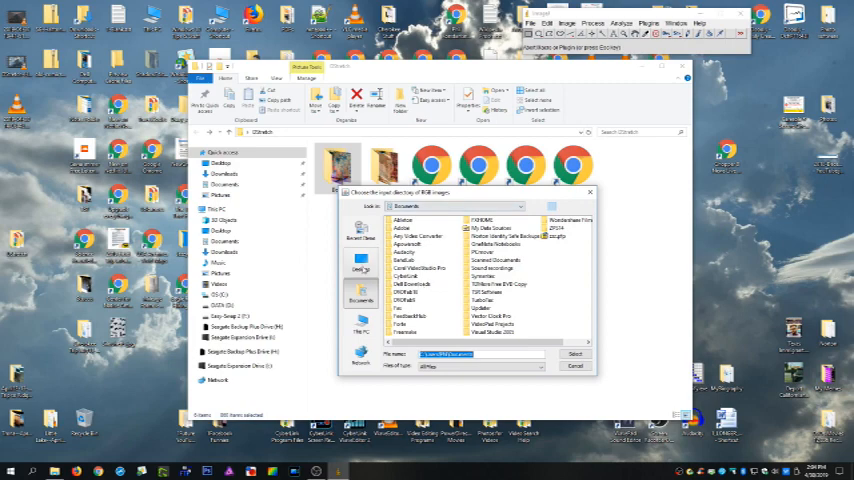
# Step: Select the Desktop photo folder as the DStretch batch input folder
pyautogui.click(360, 258)
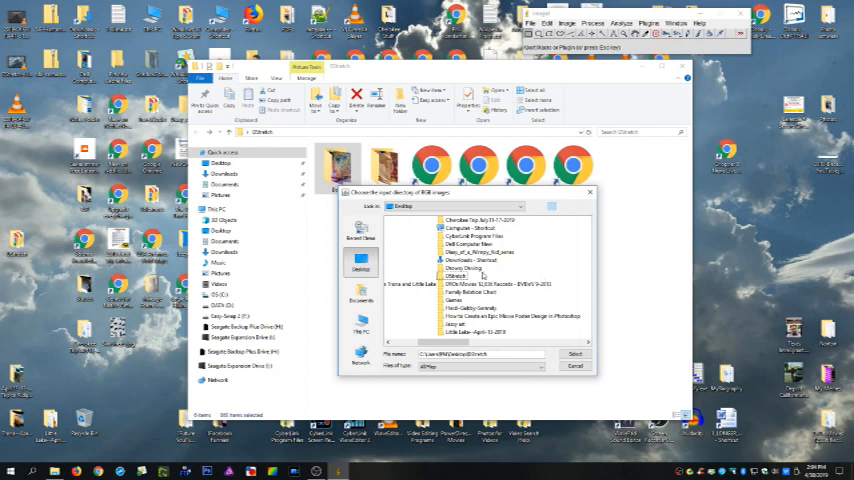
pyautogui.moveTo(482, 276)
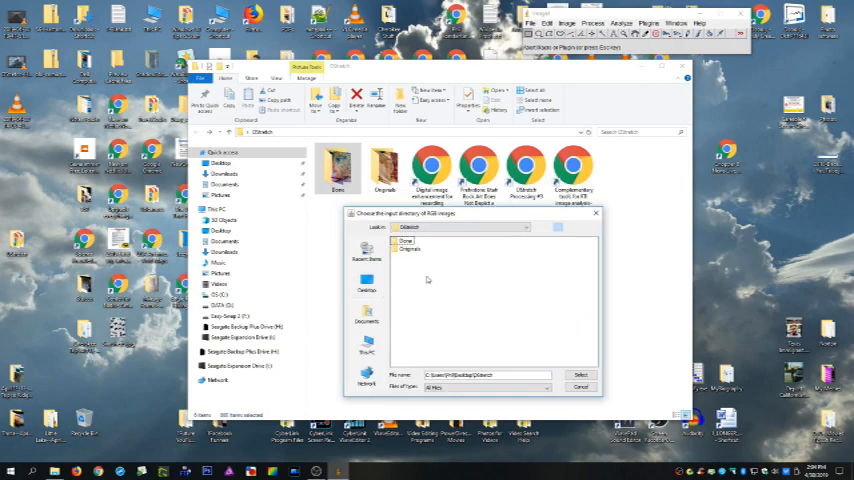
pyautogui.click(408, 250)
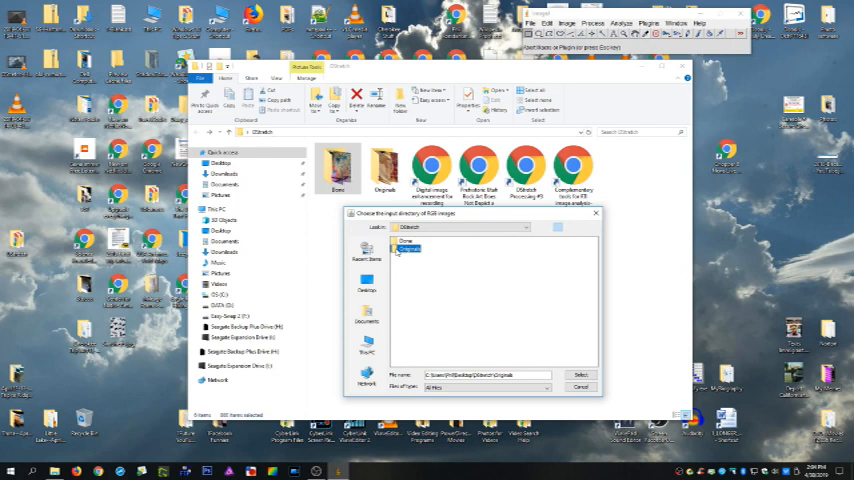
pyautogui.click(580, 376)
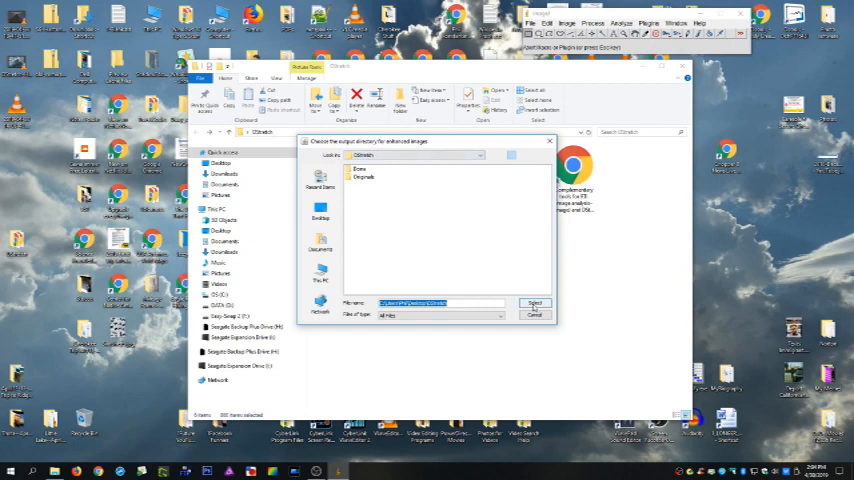
# Step: Confirm the output folder, choose the batch colour space and process every photo in the folder
pyautogui.click(534, 304)
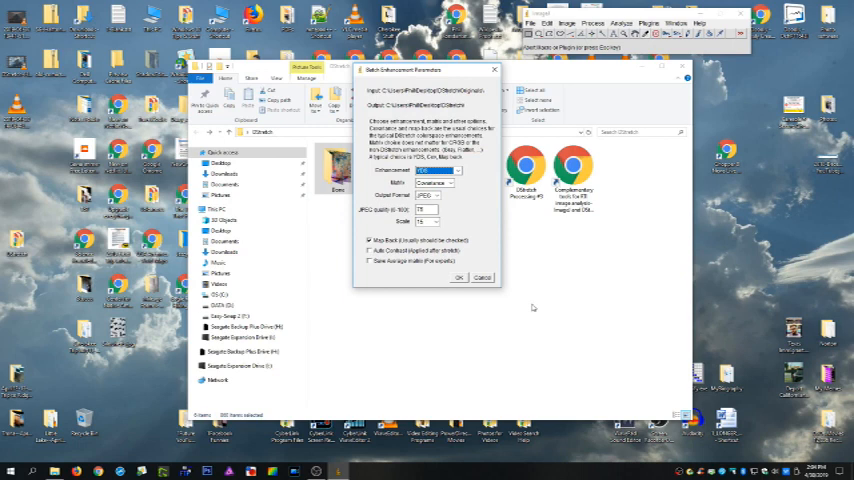
pyautogui.click(454, 170)
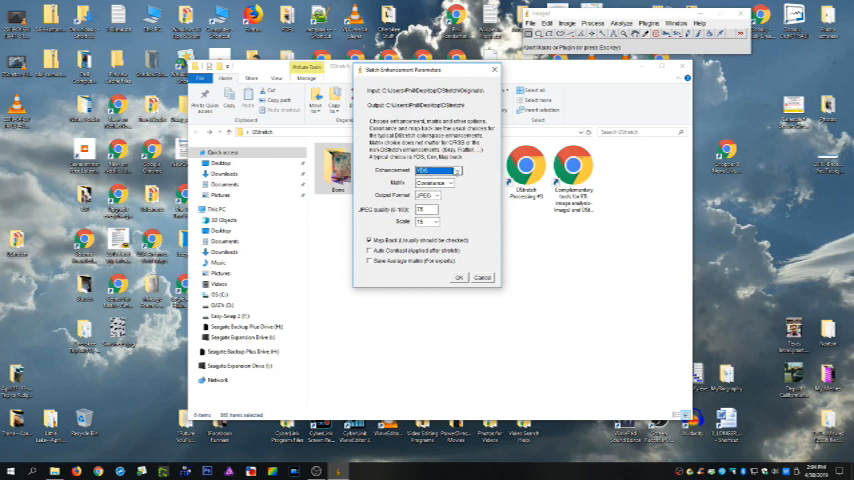
pyautogui.click(456, 170)
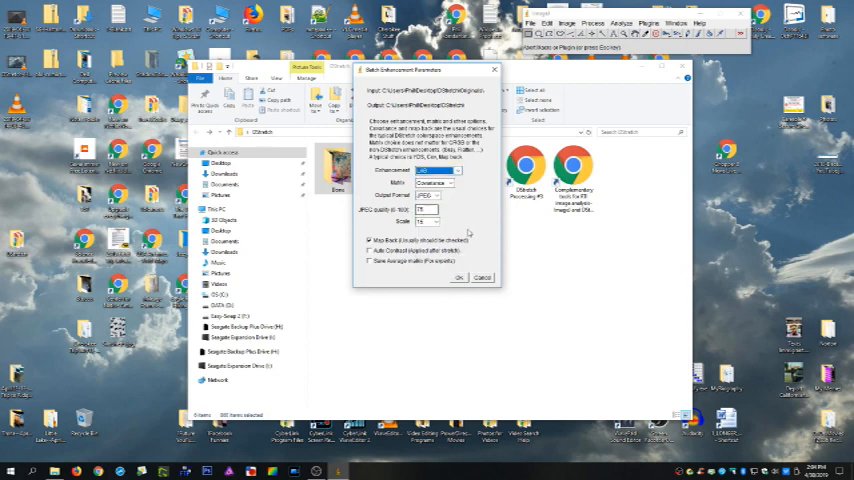
pyautogui.click(458, 276)
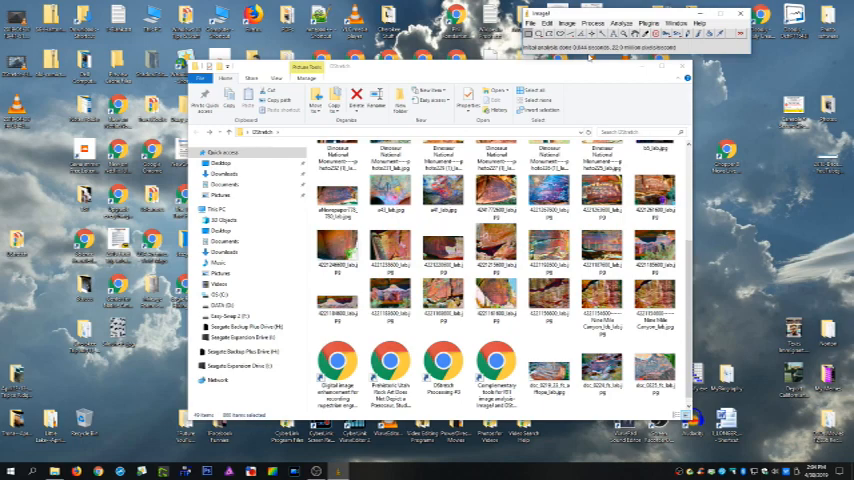
# Step: Scroll the output folder and browse to the folder of original, unenhanced rock art photos
pyautogui.scroll(-3)
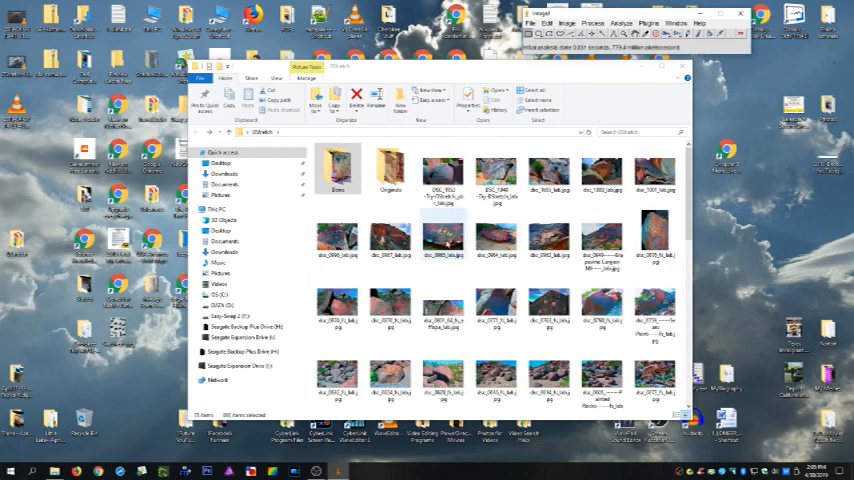
pyautogui.scroll(-3)
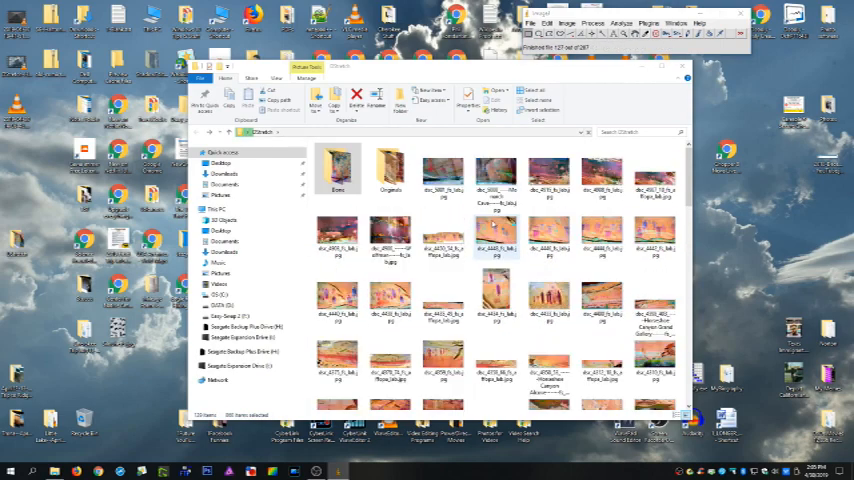
# Step: View an enhanced rock art photo full size in Windows Photo Viewer, then scroll the enhanced copies folder
pyautogui.doubleClick(496, 236)
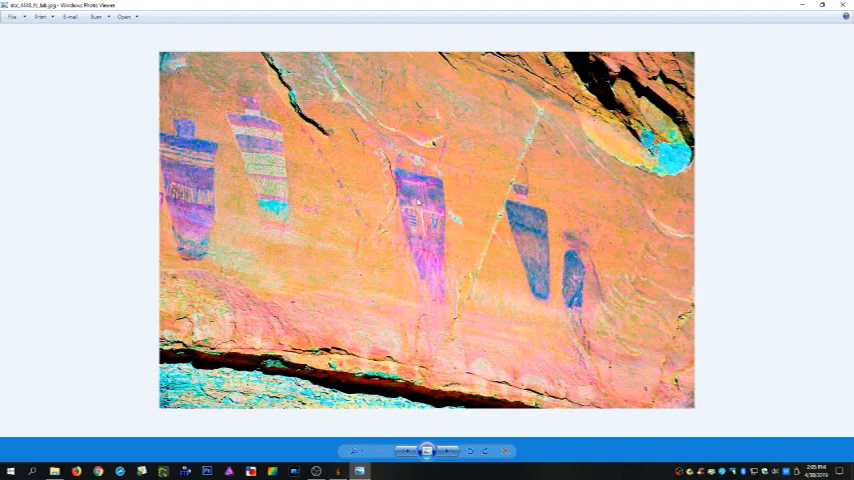
pyautogui.moveTo(550, 150)
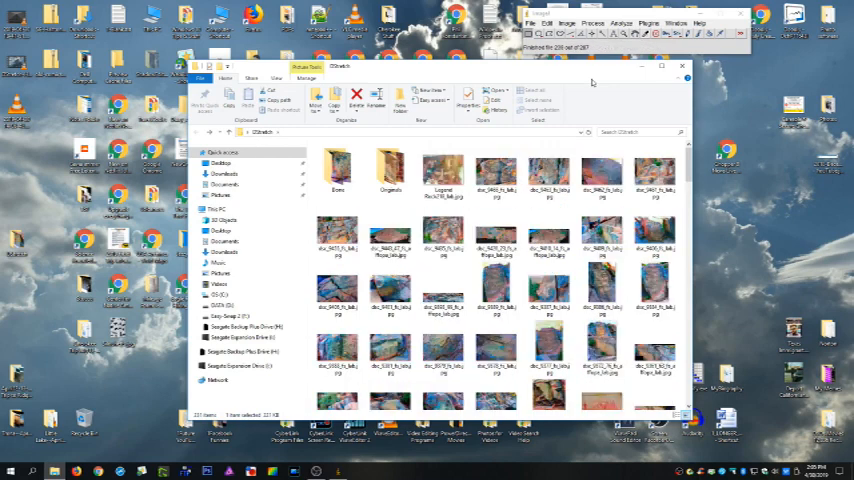
pyautogui.scroll(-3)
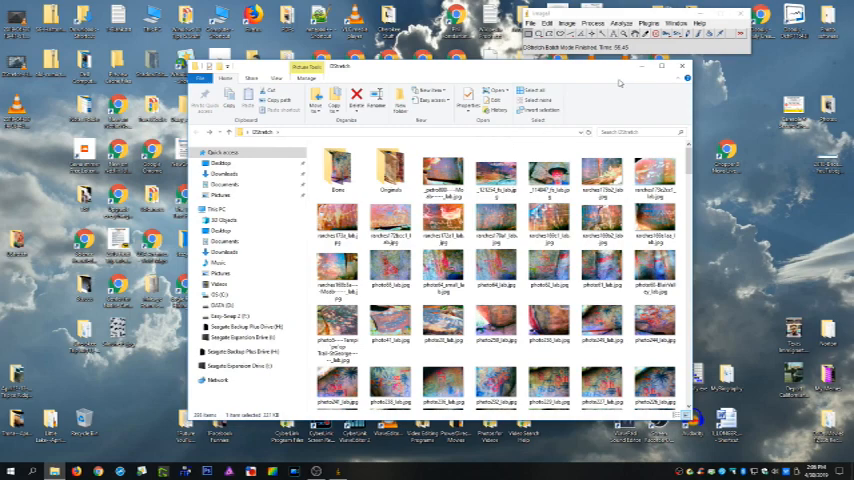
pyautogui.moveTo(648, 86)
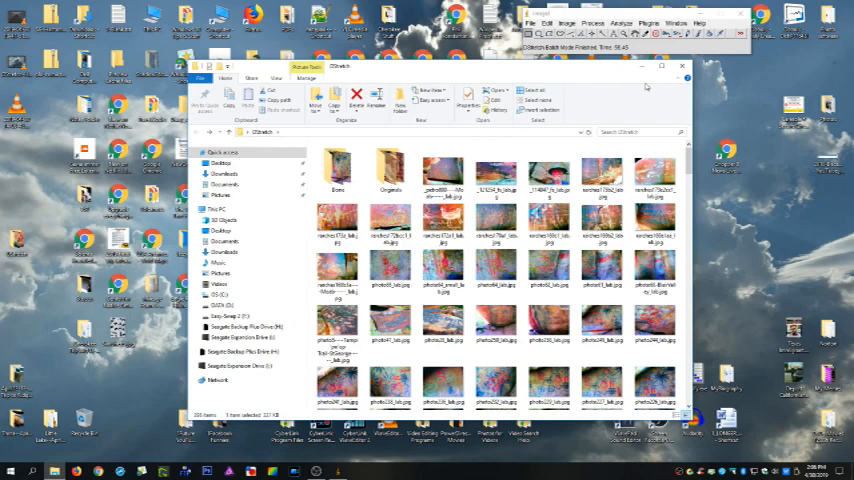
pyautogui.click(684, 66)
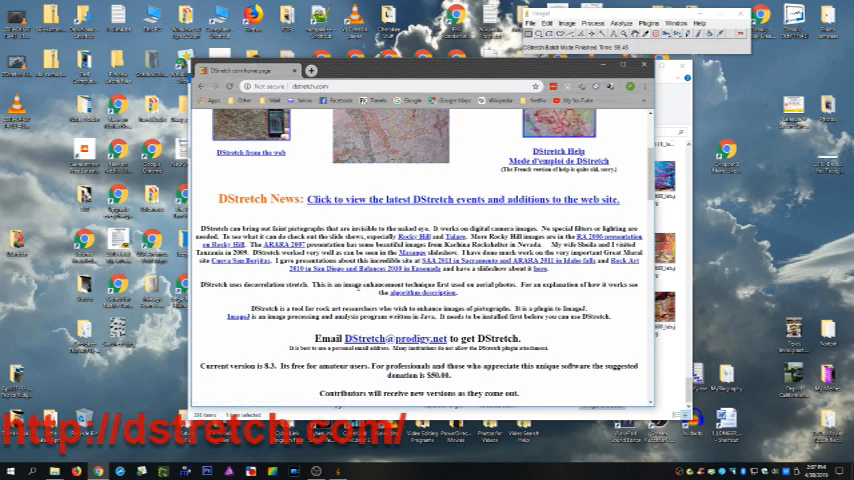
pyautogui.scroll(-3)
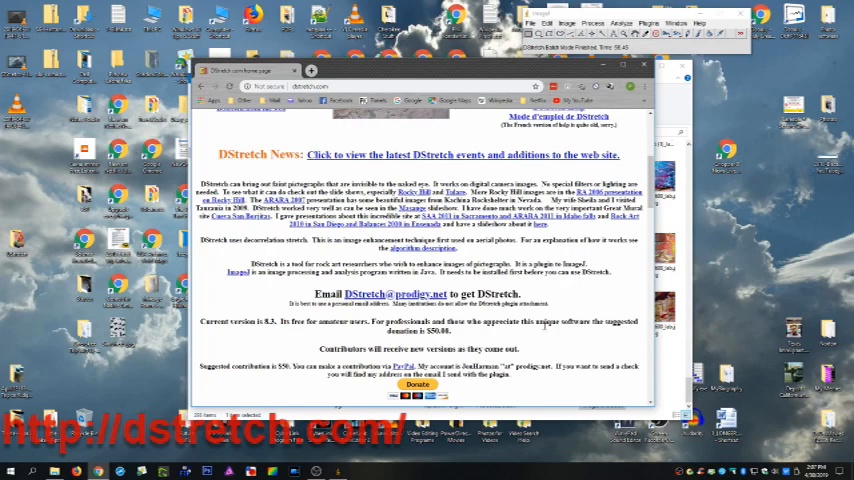
pyautogui.scroll(-3)
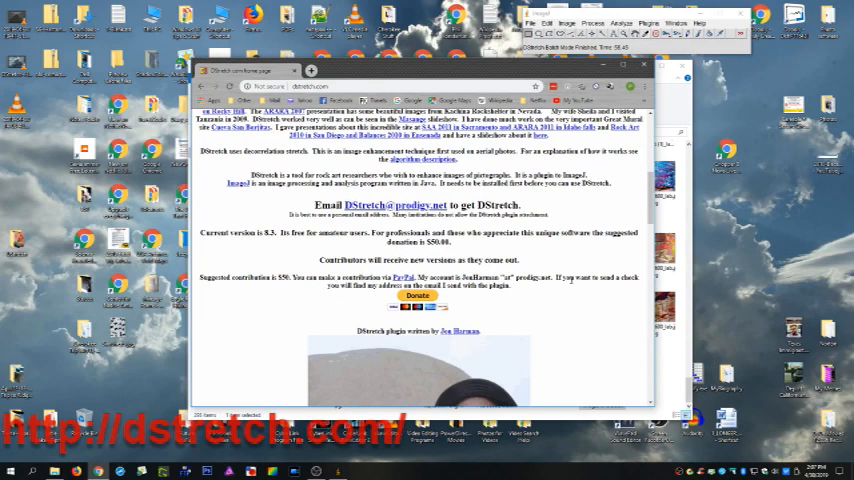
pyautogui.scroll(-3)
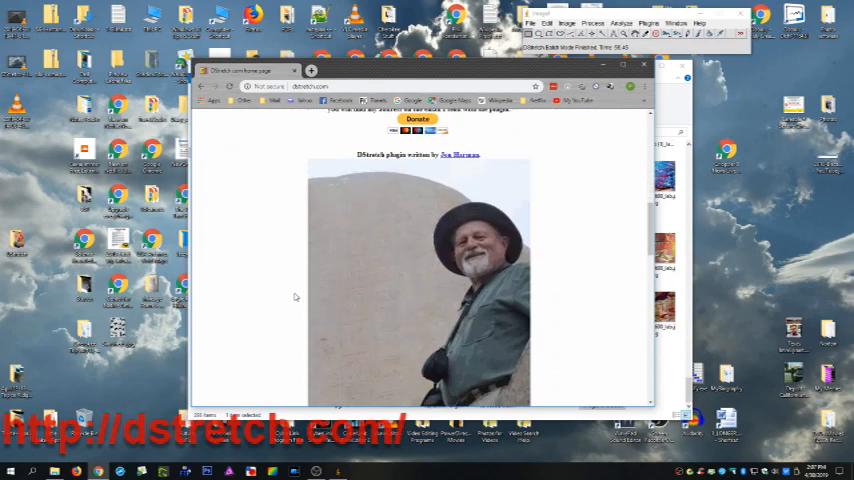
pyautogui.scroll(-3)
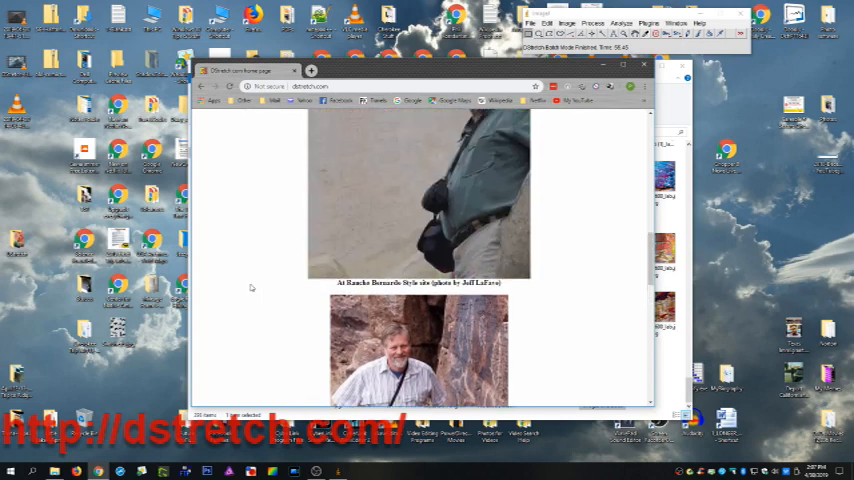
pyautogui.scroll(-3)
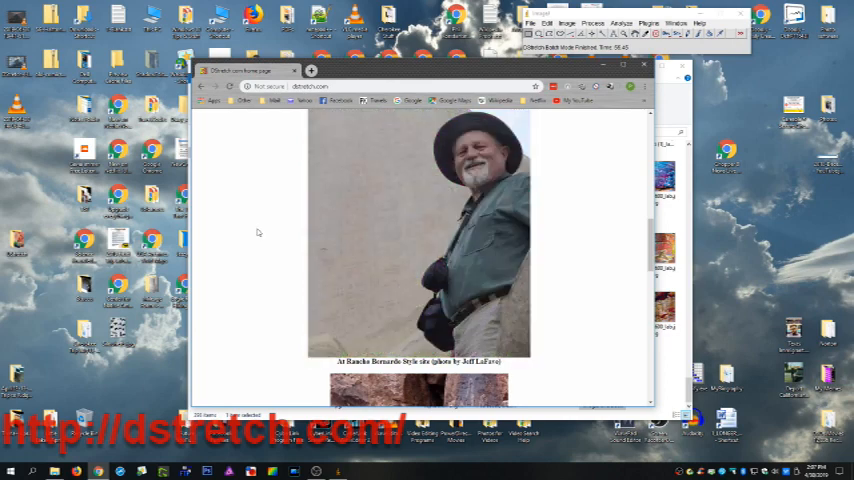
pyautogui.scroll(-3)
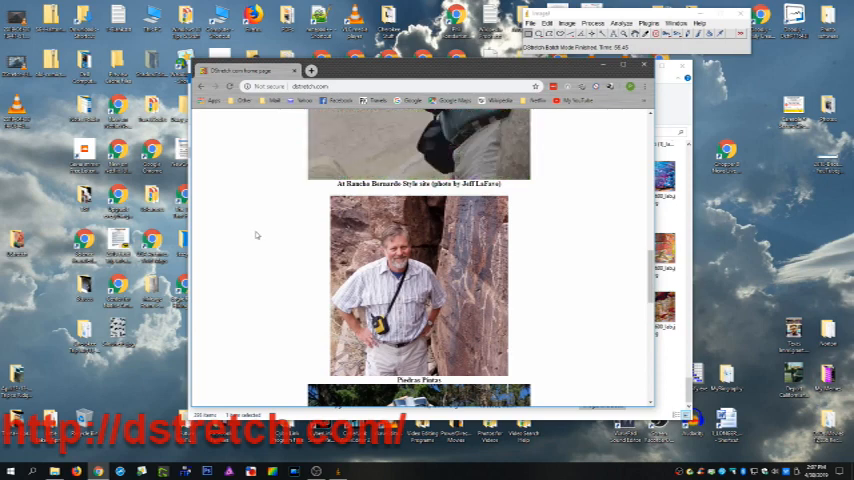
pyautogui.scroll(-3)
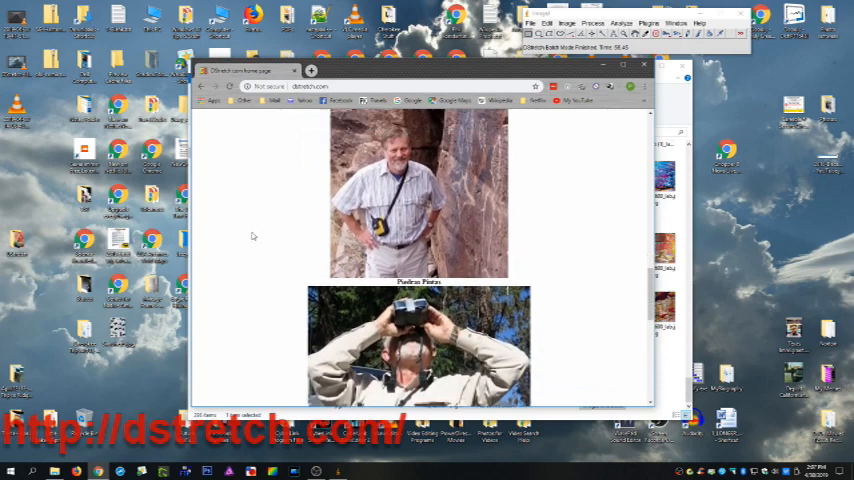
pyautogui.scroll(-3)
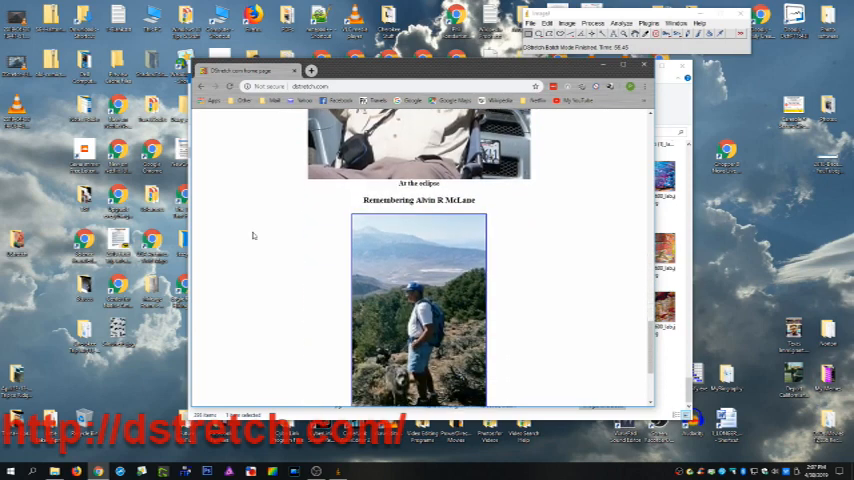
pyautogui.scroll(-3)
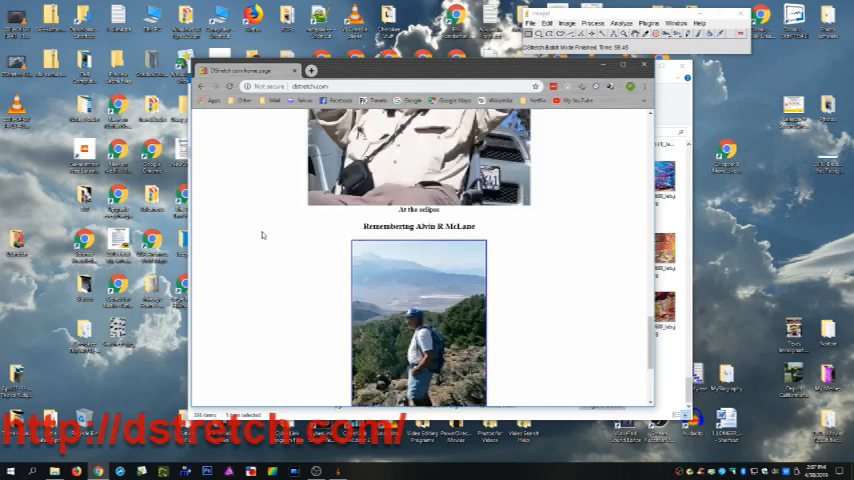
pyautogui.scroll(3)
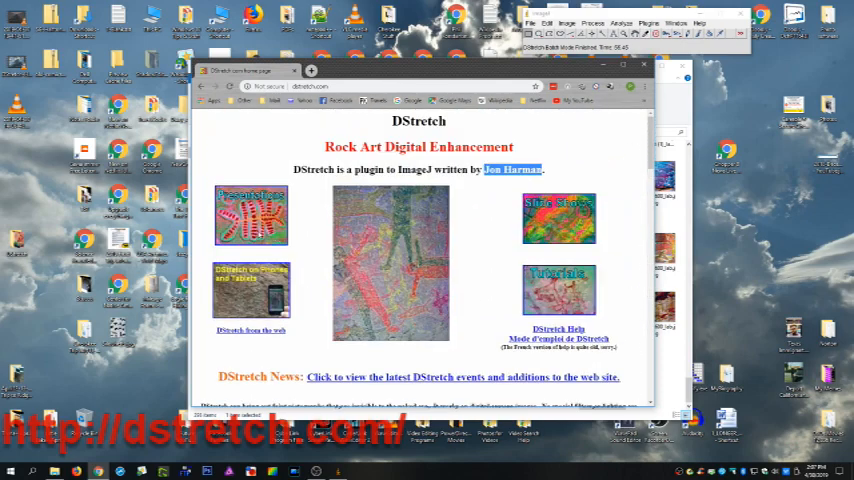
pyautogui.scroll(-3)
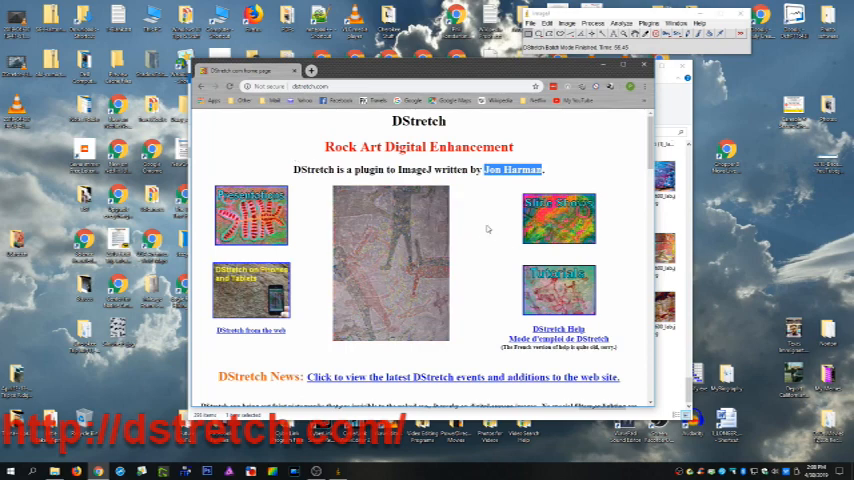
pyautogui.scroll(-3)
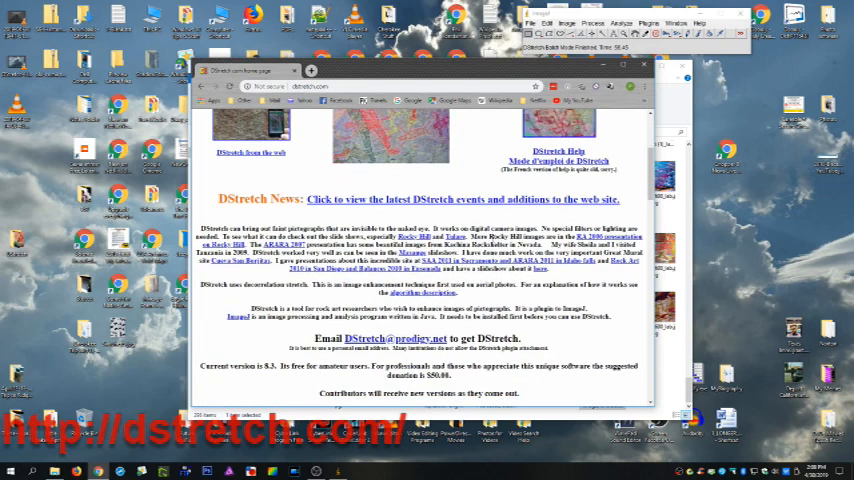